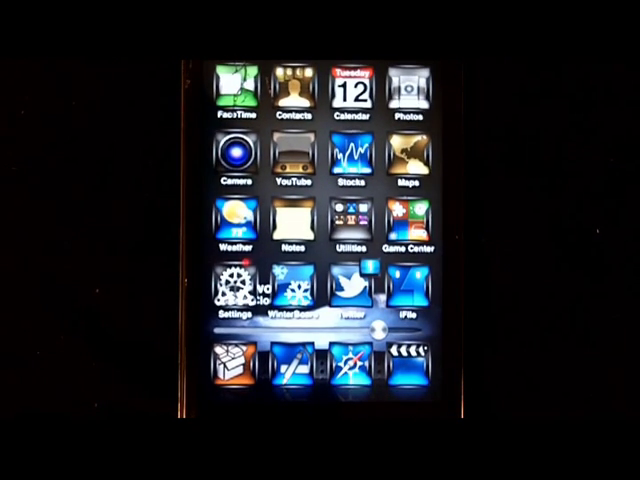
{"action": "mouse_move", "coordinate": [560, 220]}
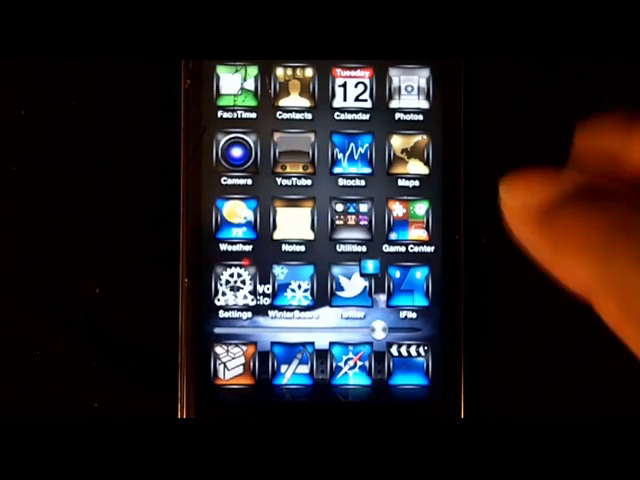
Step: Launch Notes from the home screen to start a blank note
{"action": "left_click", "coordinate": [295, 217]}
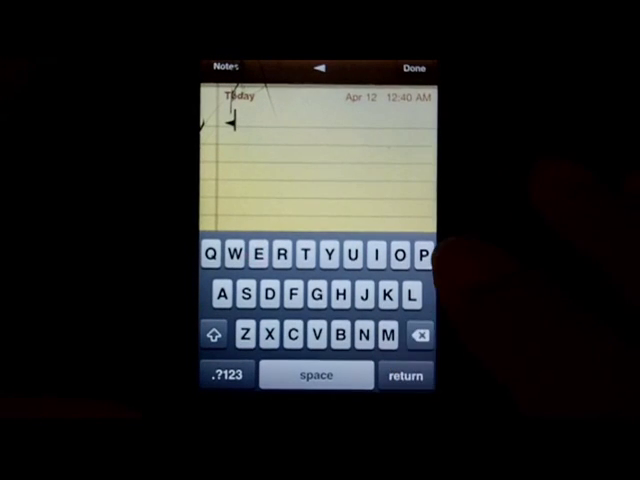
Step: Insert arrow, smiley, sun, ON, boxed X, check mark and star symbols, then return home
{"action": "left_click", "coordinate": [224, 375]}
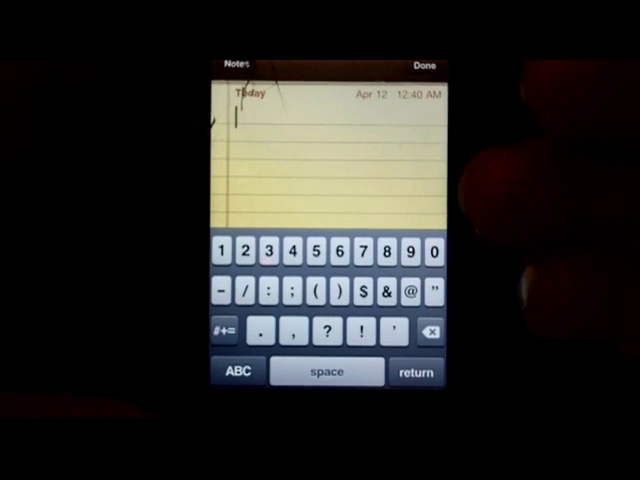
{"action": "left_click", "coordinate": [233, 331]}
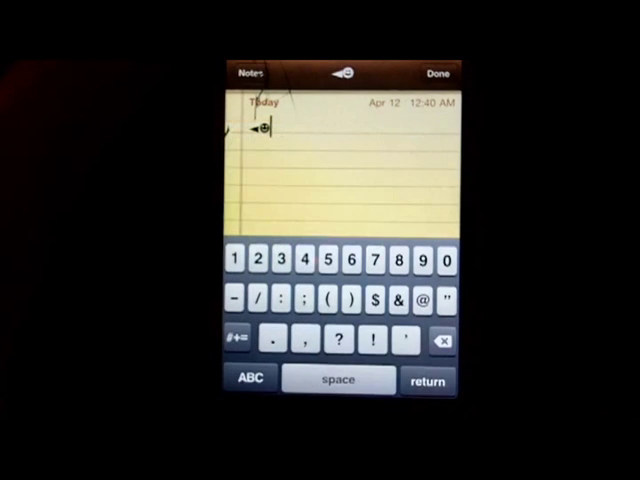
{"action": "left_click", "coordinate": [240, 257]}
{"action": "type", "text": "☼ON"}
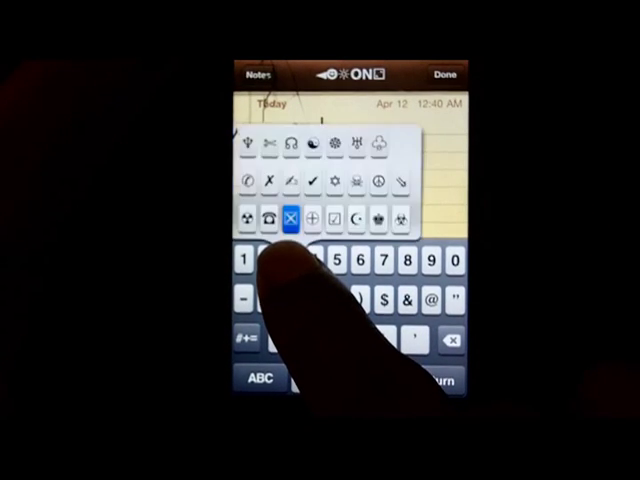
{"action": "left_click", "coordinate": [290, 216]}
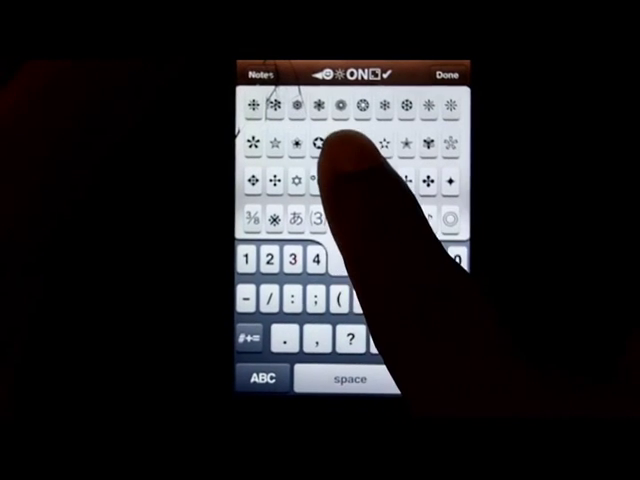
{"action": "left_click", "coordinate": [381, 141]}
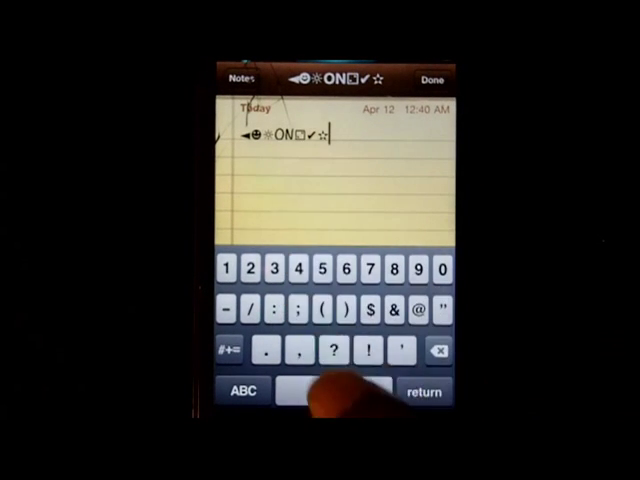
{"action": "key", "text": "home"}
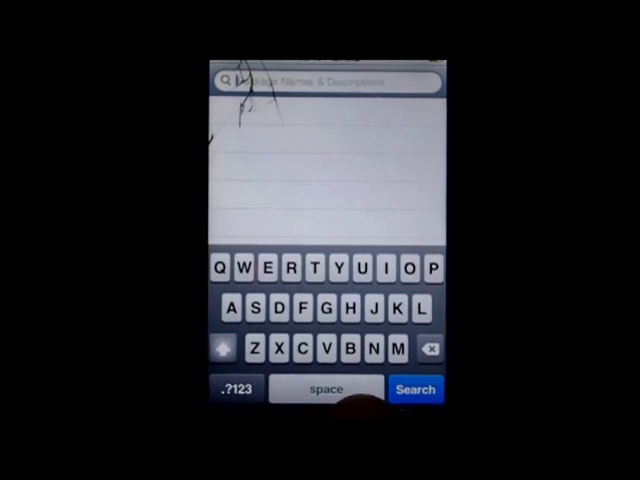
Step: Run a search of package names and descriptions in Cydia
{"action": "left_click", "coordinate": [402, 271]}
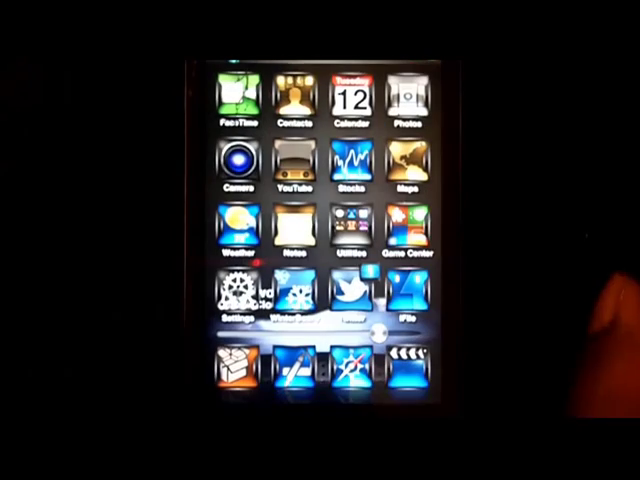
Step: Launch Notes again to view the saved note with its symbol row
{"action": "left_click", "coordinate": [292, 230]}
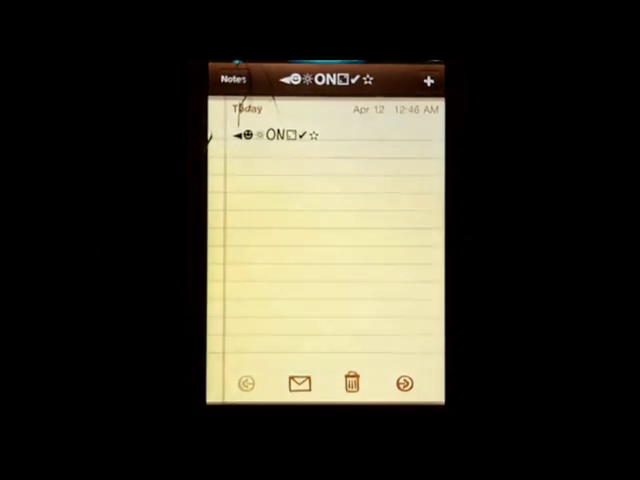